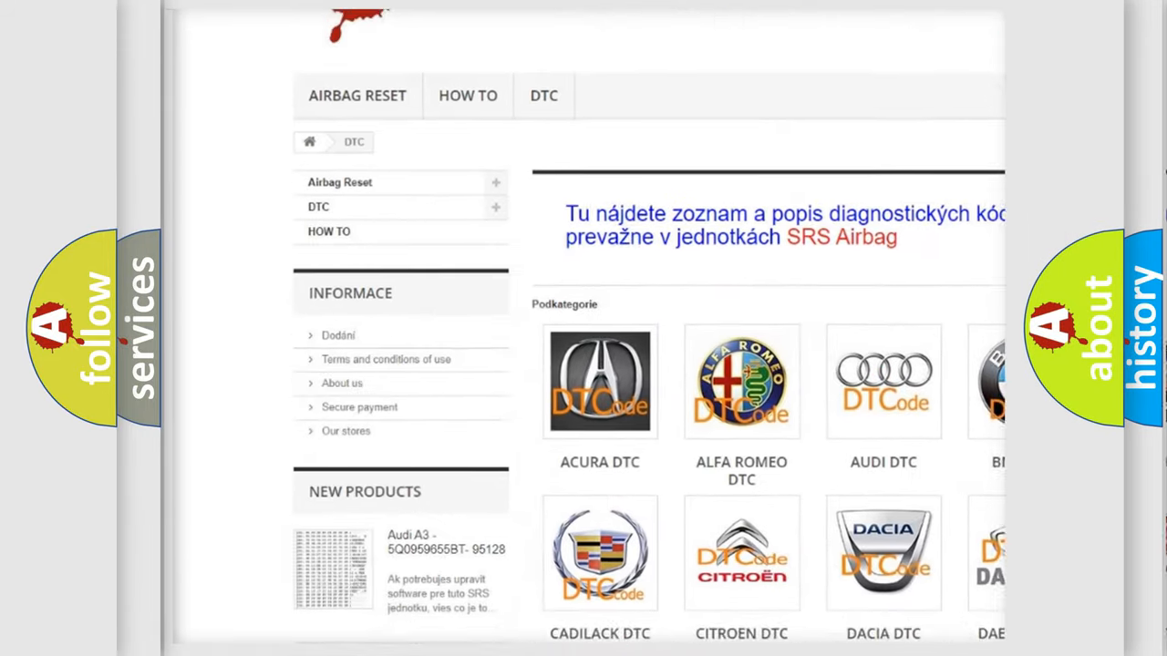
pyautogui.scroll(-3)
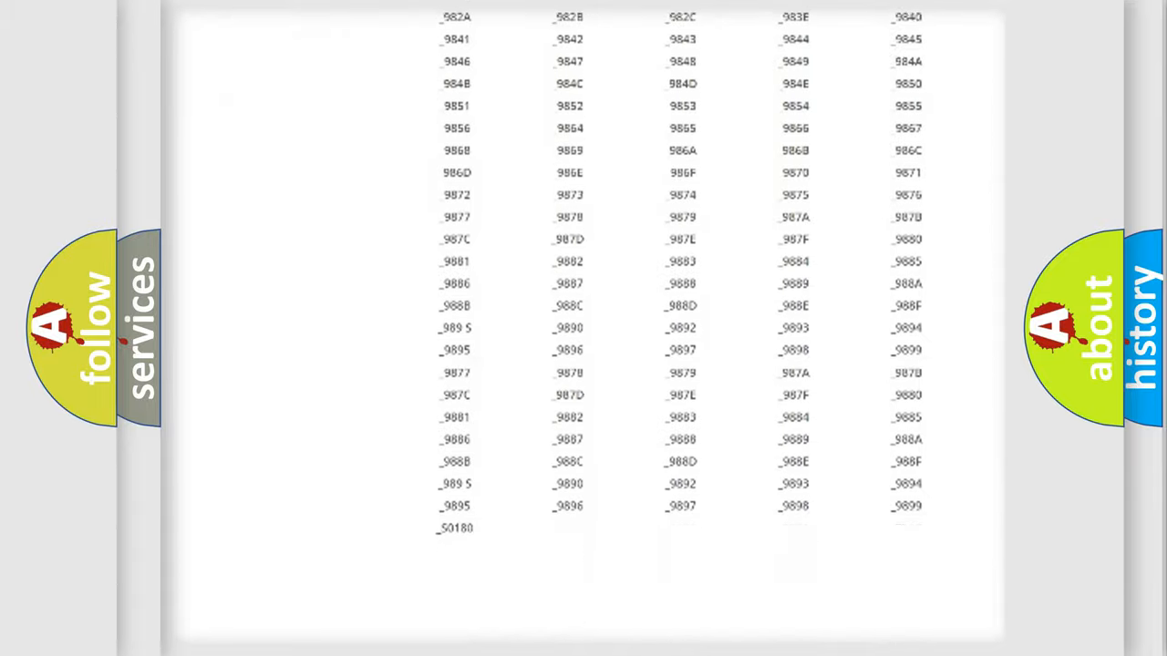
pyautogui.scroll(3)
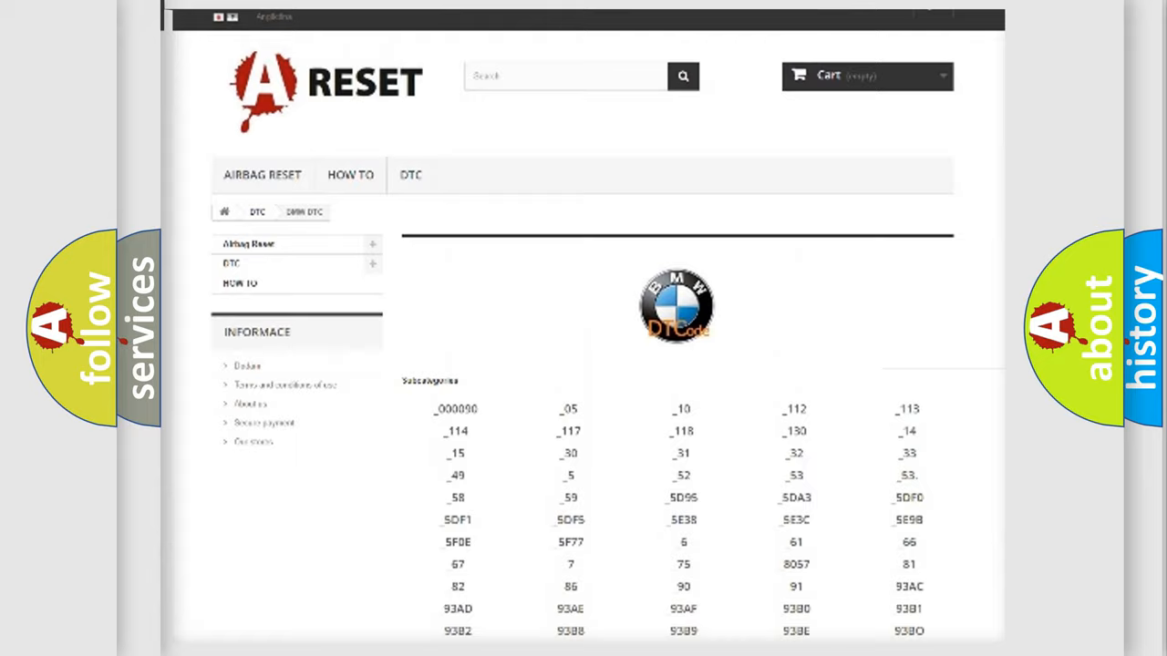